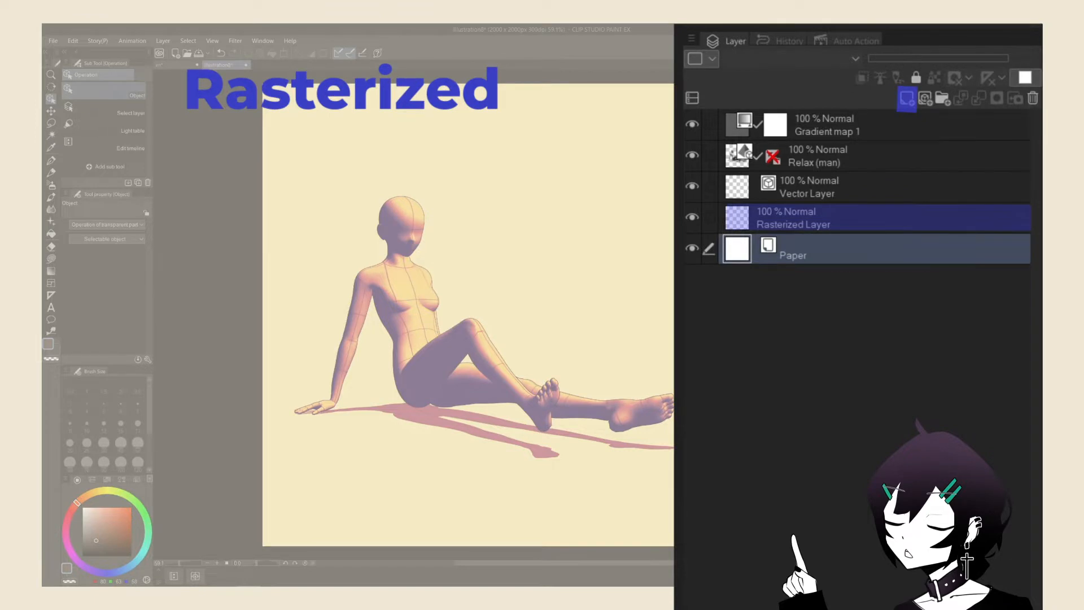
Enlarge the raster portrait via Edit > Transform > Scale/Rotate and zoom in to reveal the pixel blur
{"action": "left_click", "coordinate": [806, 186]}
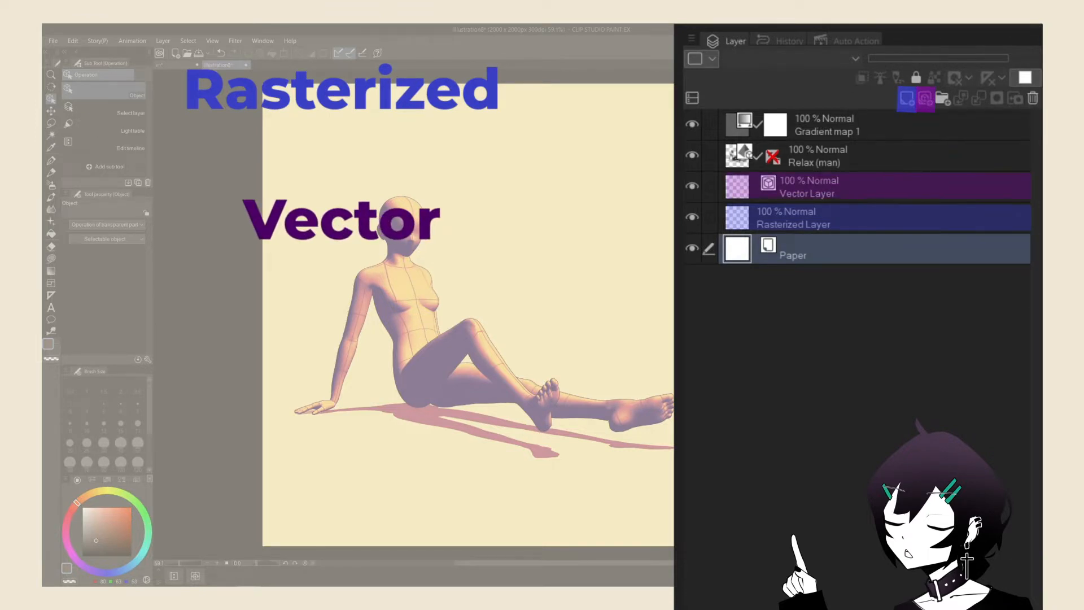
{"action": "left_click", "coordinate": [815, 156]}
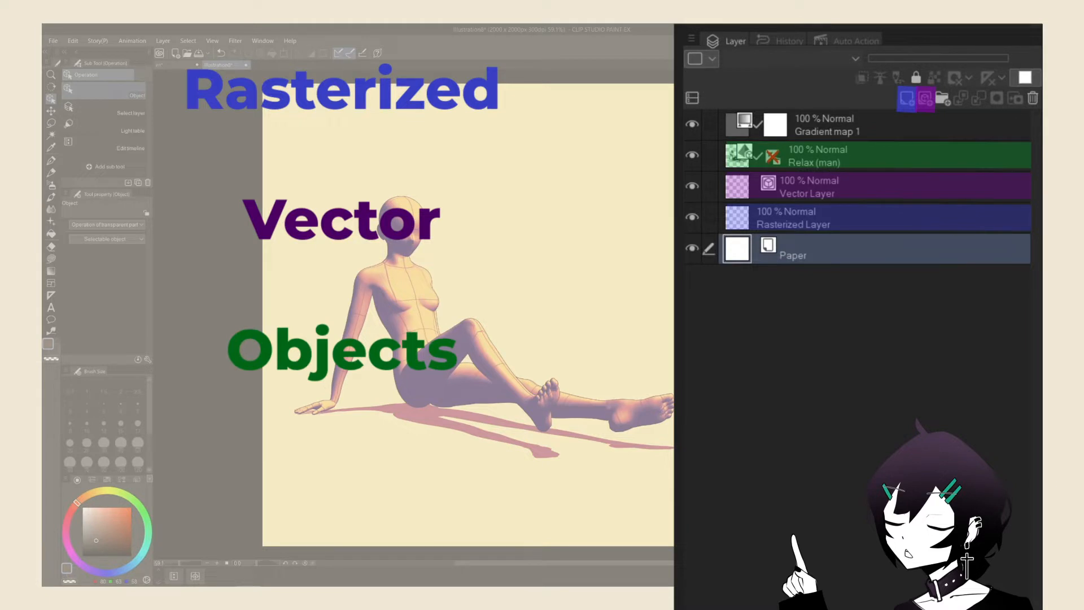
{"action": "left_click", "coordinate": [864, 125]}
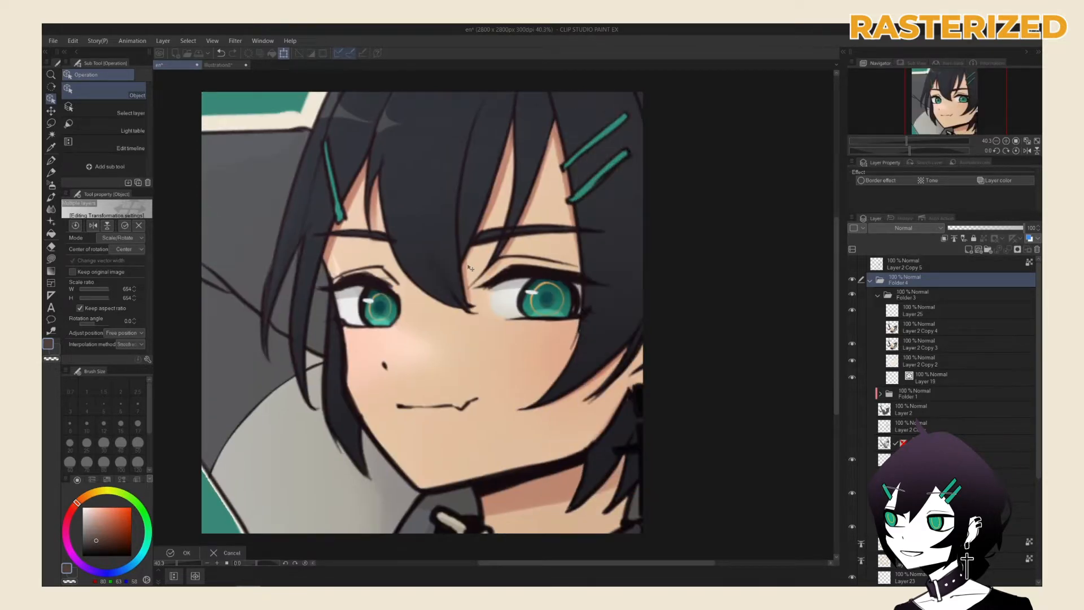
{"action": "left_click", "coordinate": [186, 552]}
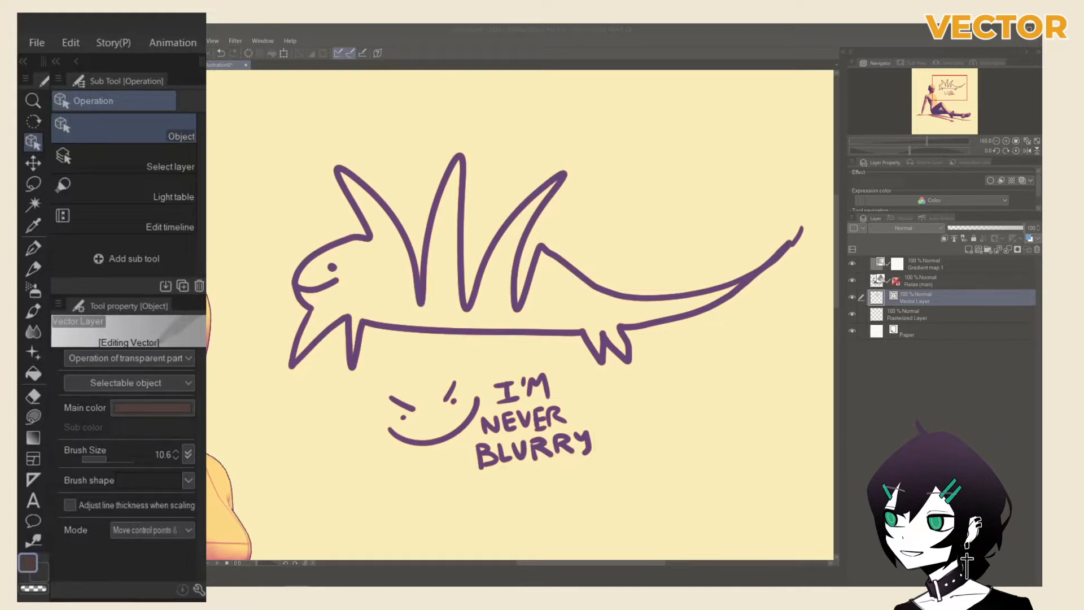
{"action": "mouse_move", "coordinate": [32, 541]}
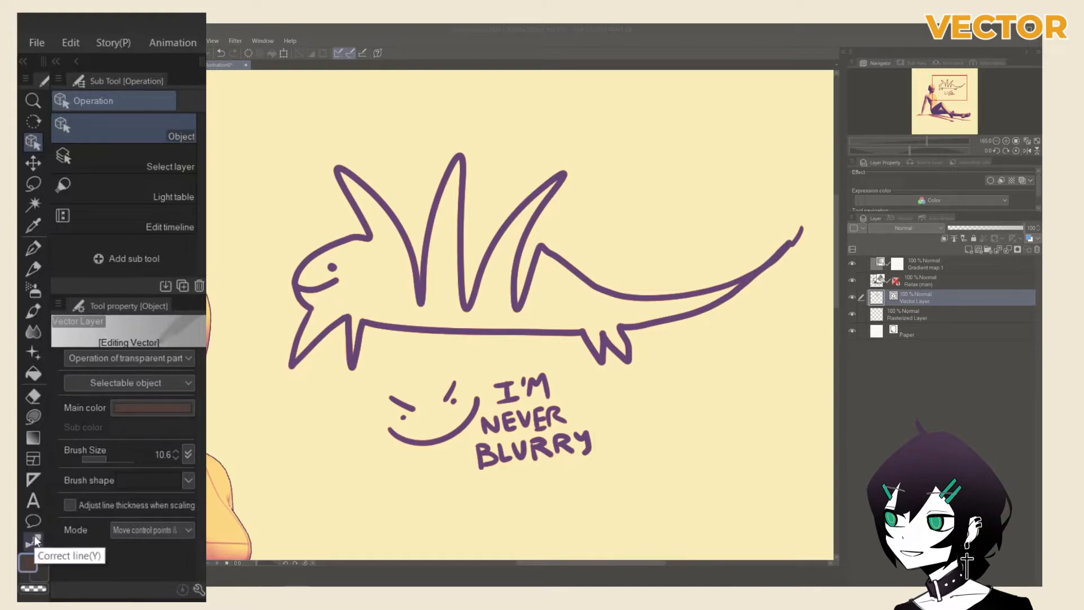
Choose the Correct line tool with Simplify vector line to smooth the new stroke under the lettering
{"action": "left_click", "coordinate": [33, 539]}
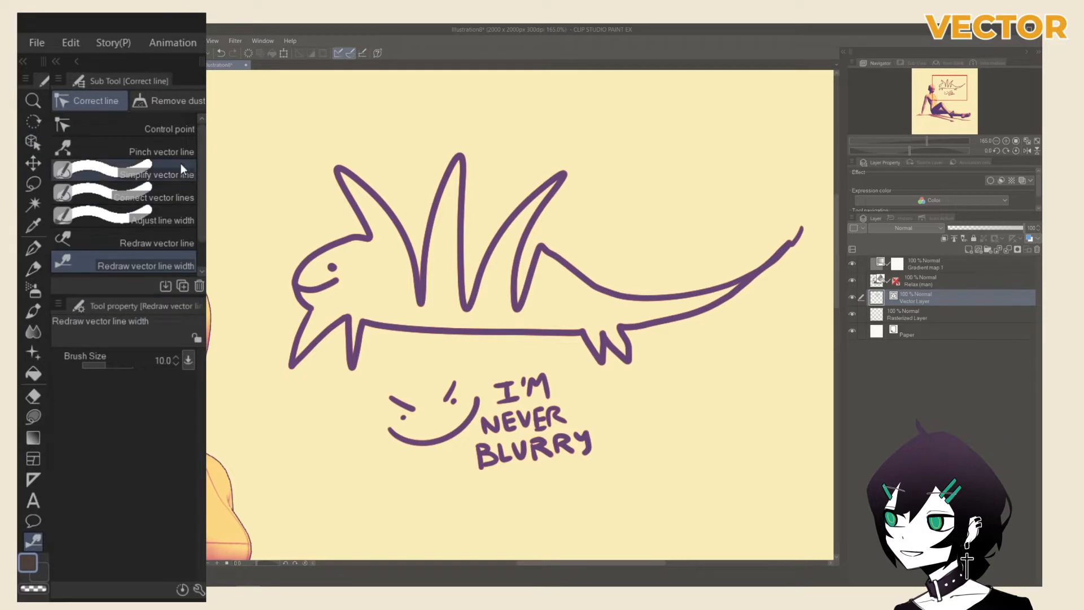
{"action": "left_click", "coordinate": [161, 151]}
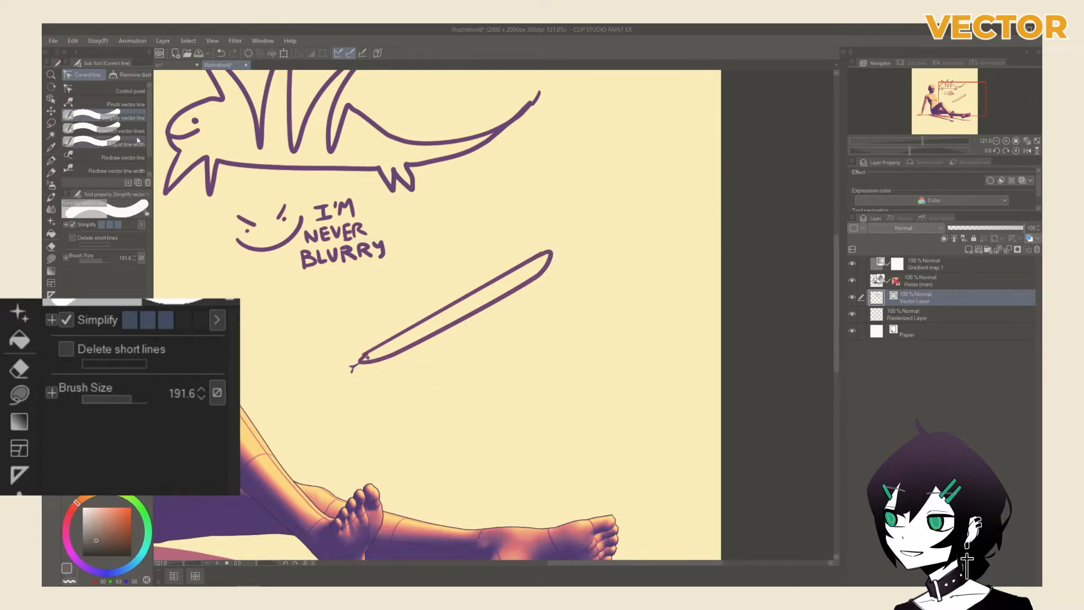
Switch to Adjust line width set to Thicken and widen parts of the second vector stroke
{"action": "left_click", "coordinate": [122, 131]}
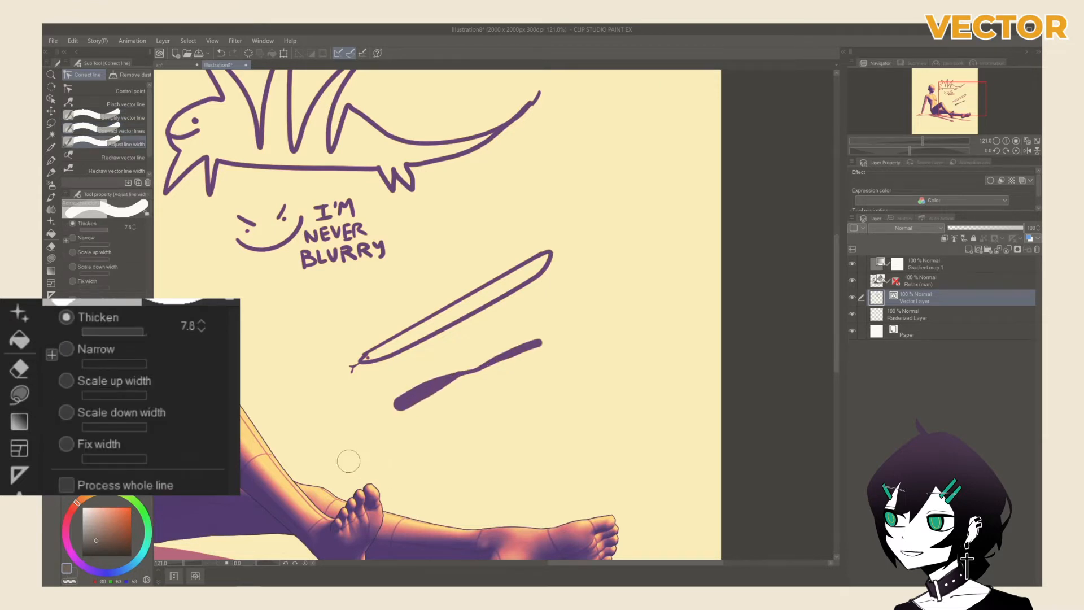
{"action": "left_click", "coordinate": [113, 157]}
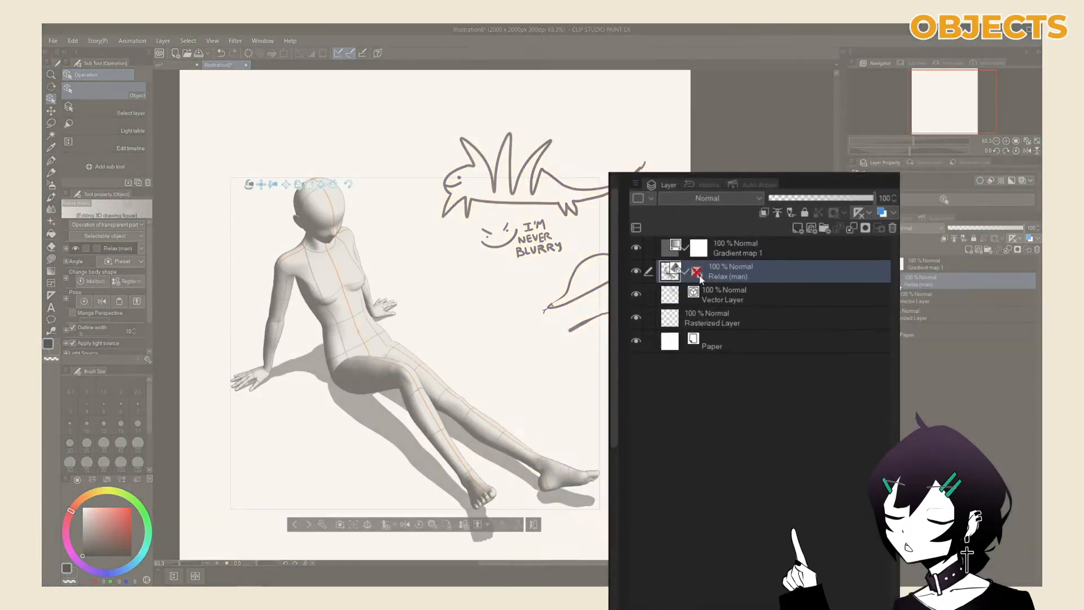
Show the ruler for the Relax (man) 3D mannequin layer via its ruler icon menu
{"action": "right_click", "coordinate": [719, 270]}
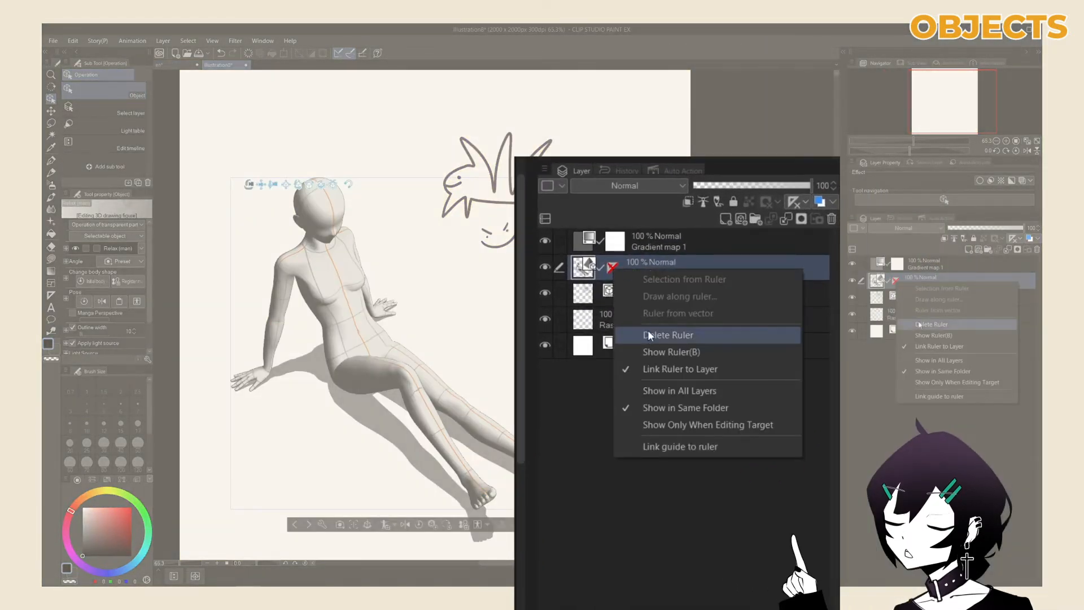
{"action": "mouse_move", "coordinate": [669, 352]}
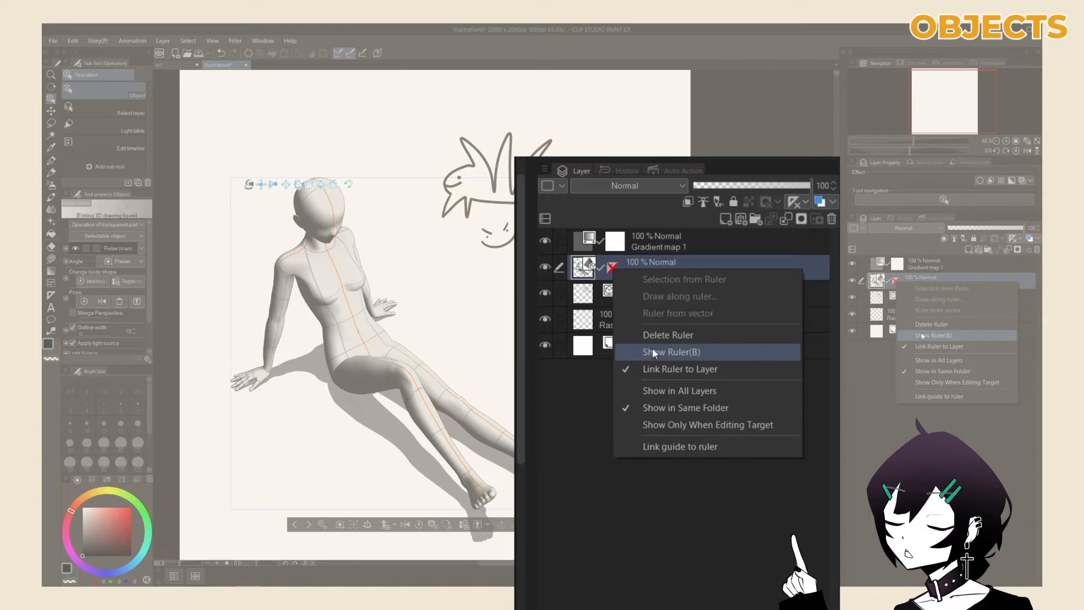
{"action": "left_click", "coordinate": [671, 352]}
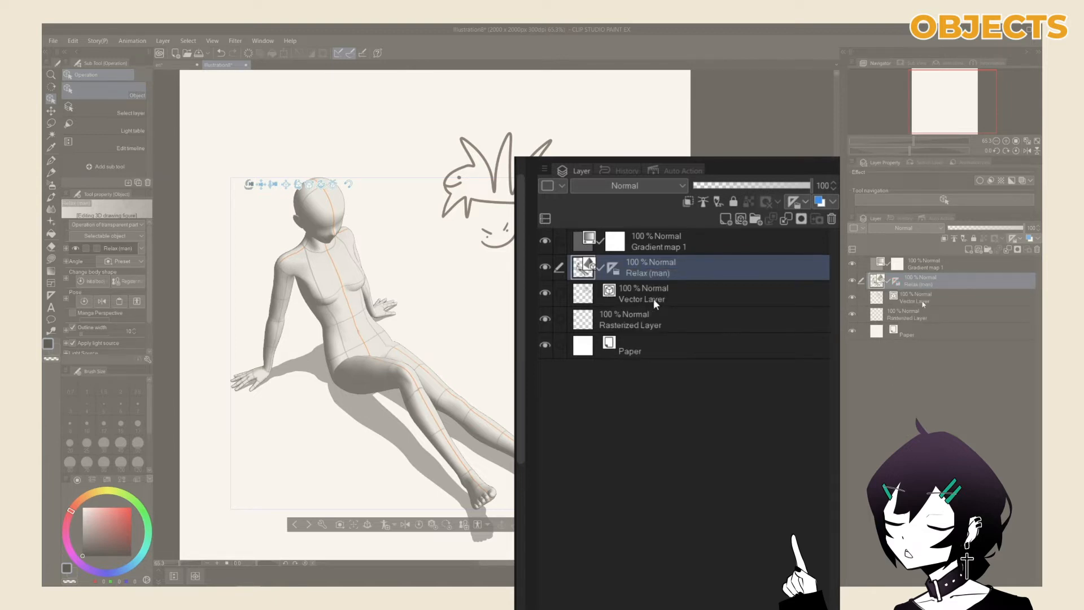
{"action": "left_click", "coordinate": [654, 318]}
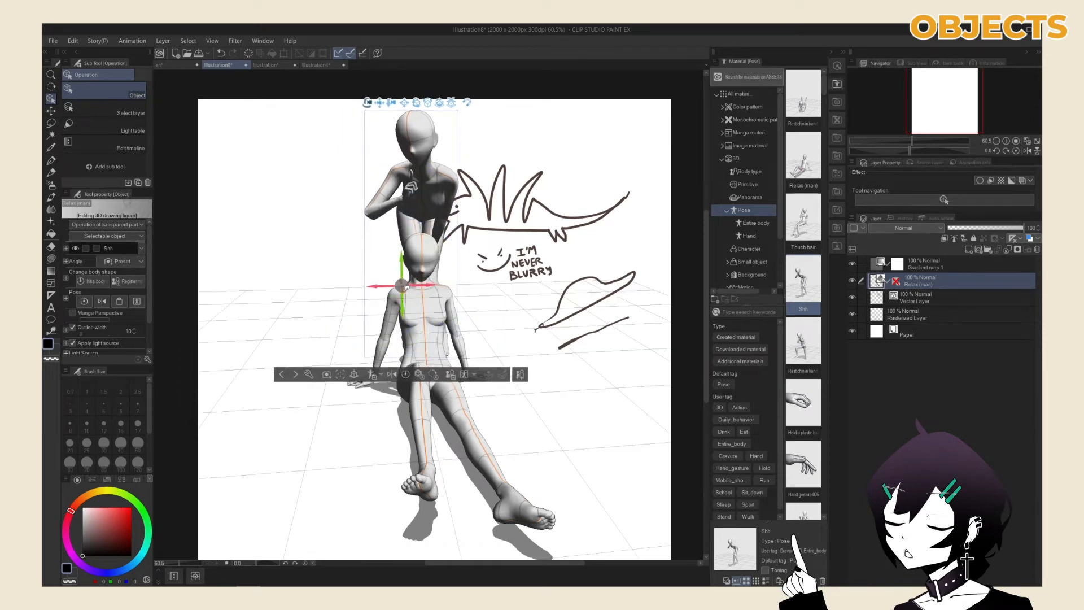
Drop the Shh pose mannequin into the scene, undo it, and move the camera closer to the reclining figure
{"action": "left_click", "coordinate": [403, 285]}
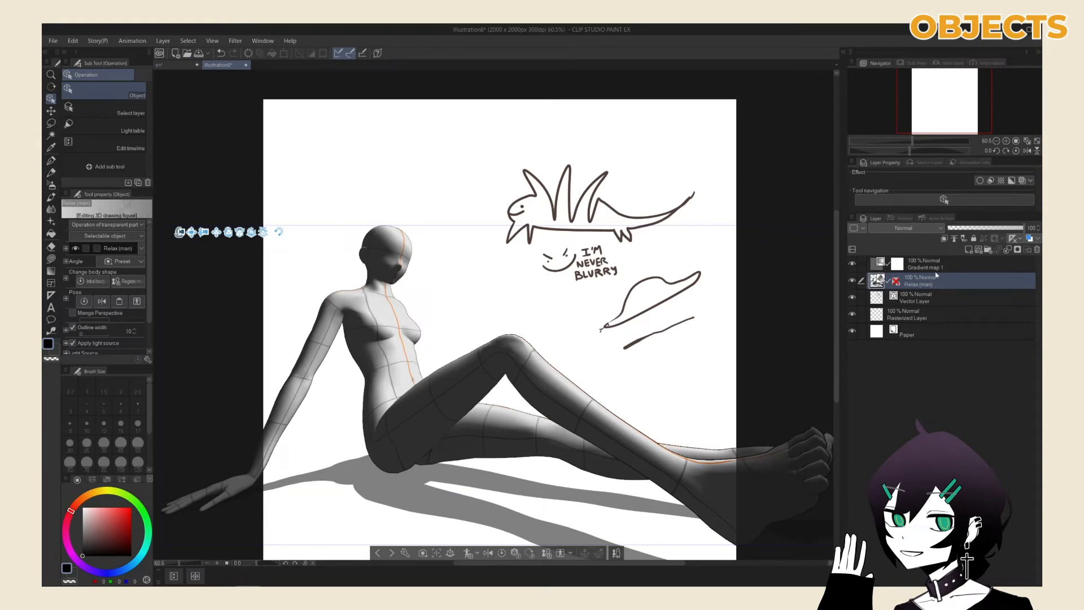
{"action": "mouse_move", "coordinate": [119, 58]}
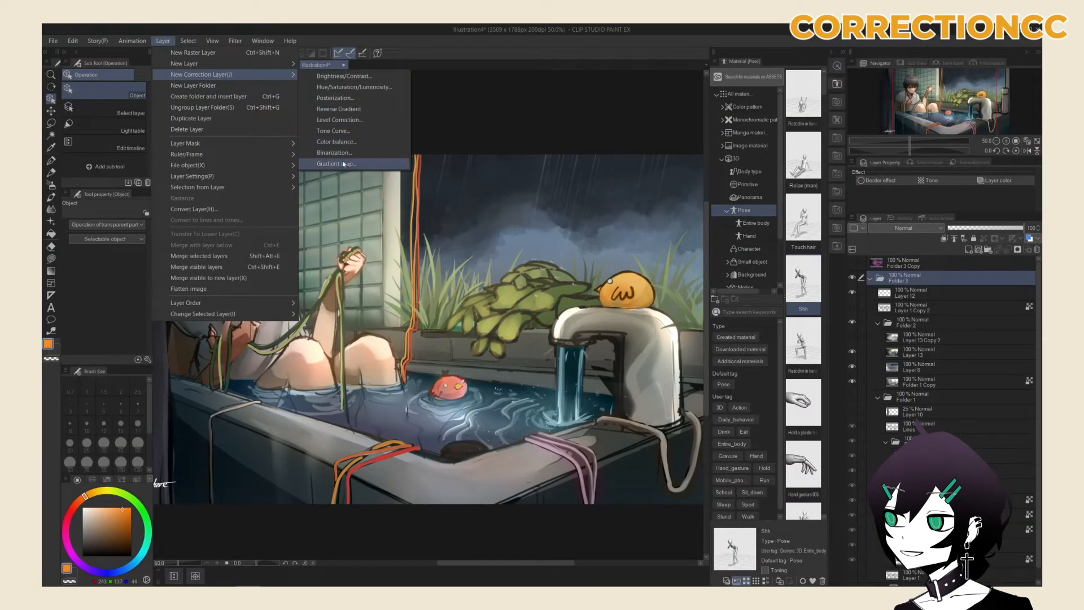
{"action": "left_click", "coordinate": [334, 163]}
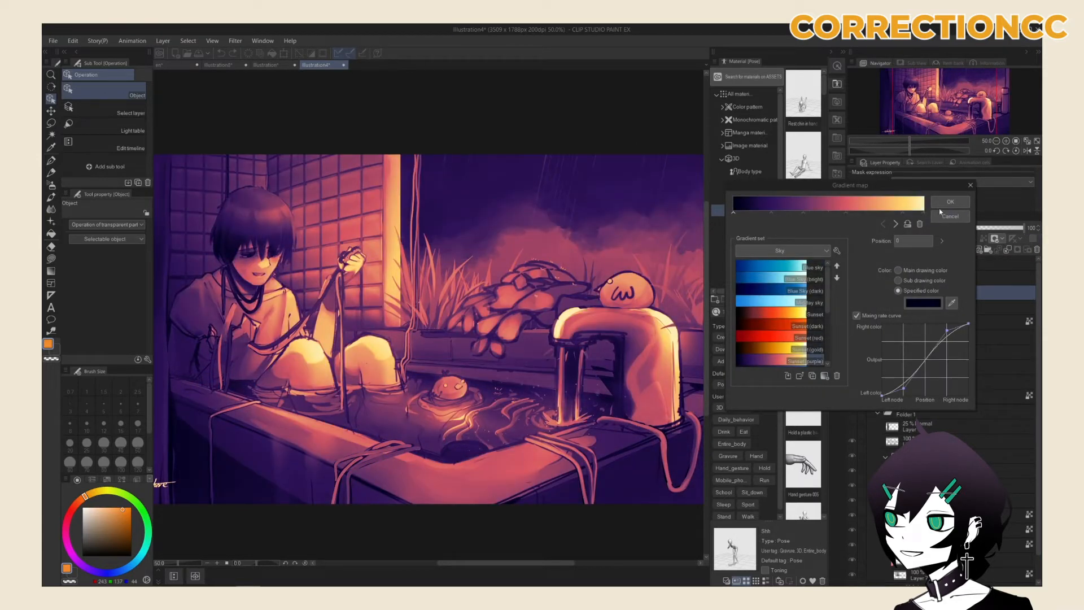
{"action": "left_click", "coordinate": [948, 201]}
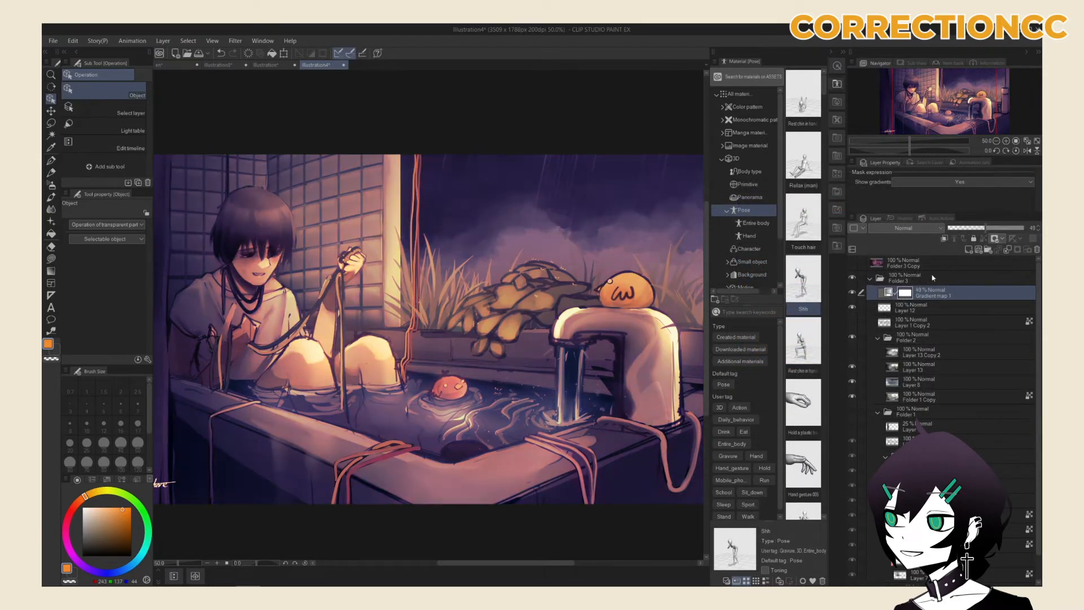
{"action": "right_click", "coordinate": [903, 292]}
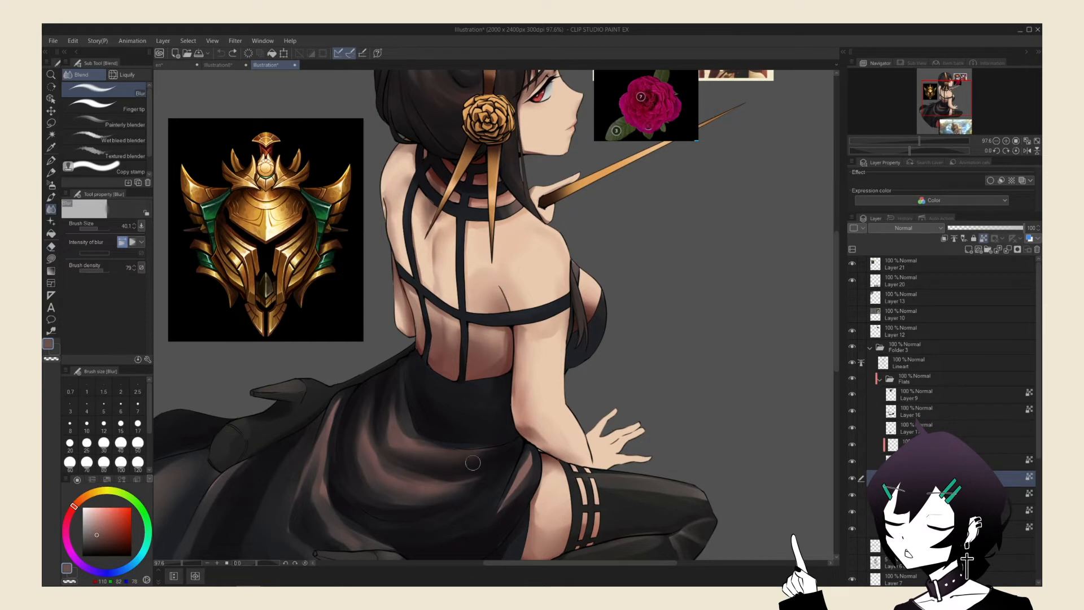
{"action": "mouse_move", "coordinate": [438, 497]}
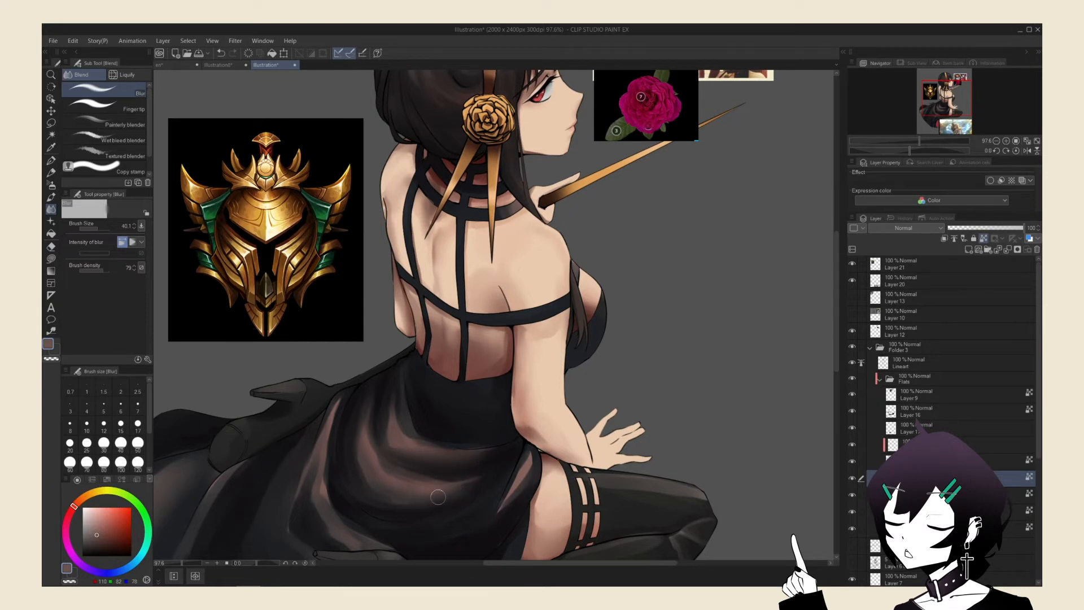
{"action": "mouse_move", "coordinate": [350, 448]}
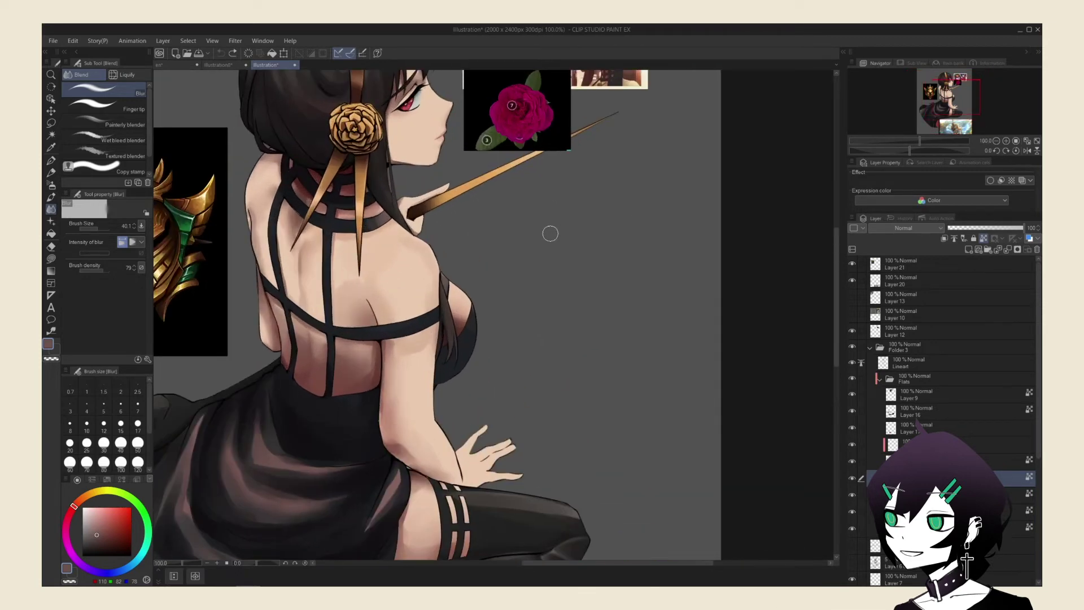
Switch to the black-dress illustration's canvas and pick the Blend > Blur sub tool
{"action": "left_click", "coordinate": [909, 362]}
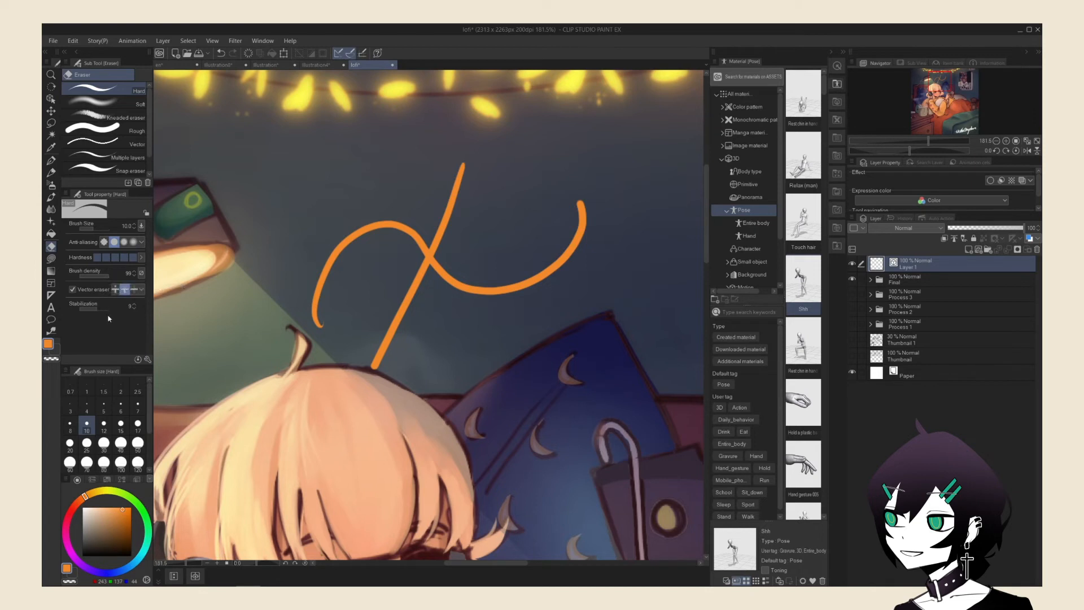
{"action": "mouse_move", "coordinate": [195, 313]}
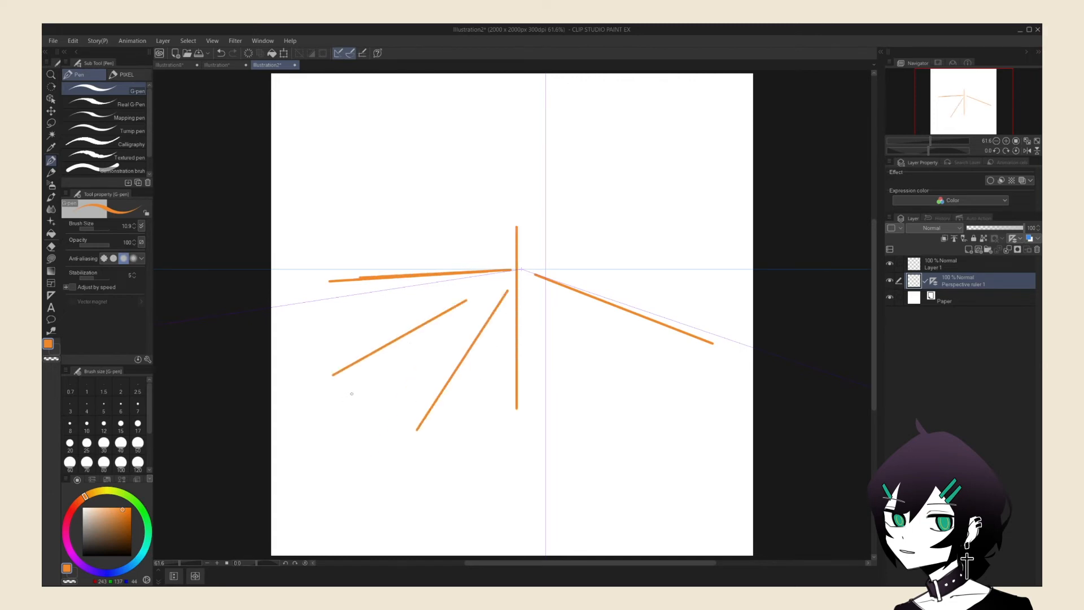
{"action": "key", "text": "ctrl+z"}
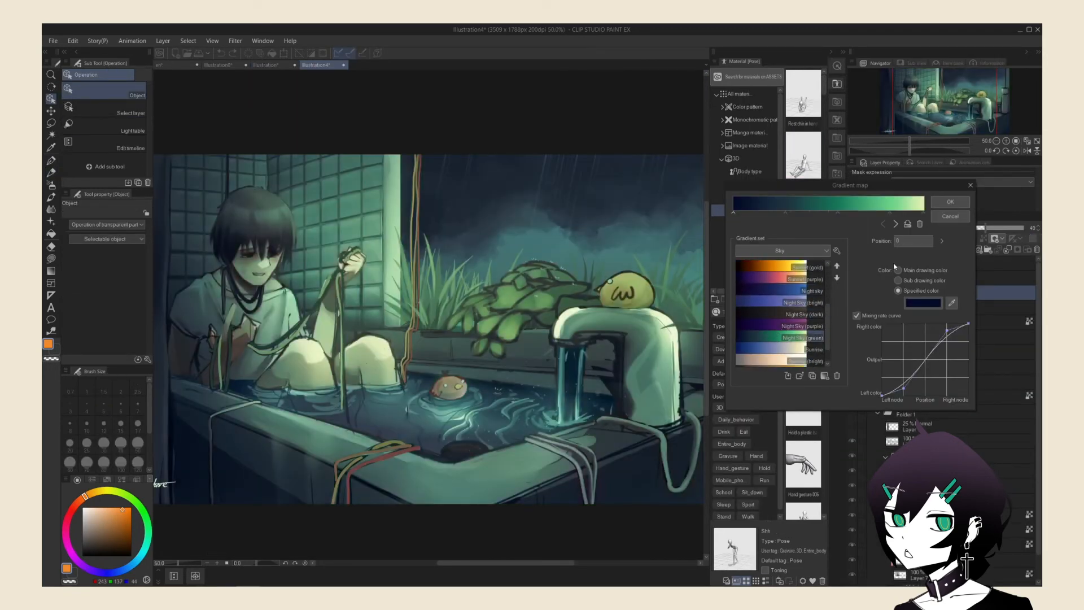
Apply the green Sky gradient map to the bathtub scene and blend it as Glow dodge
{"action": "left_click", "coordinate": [949, 201]}
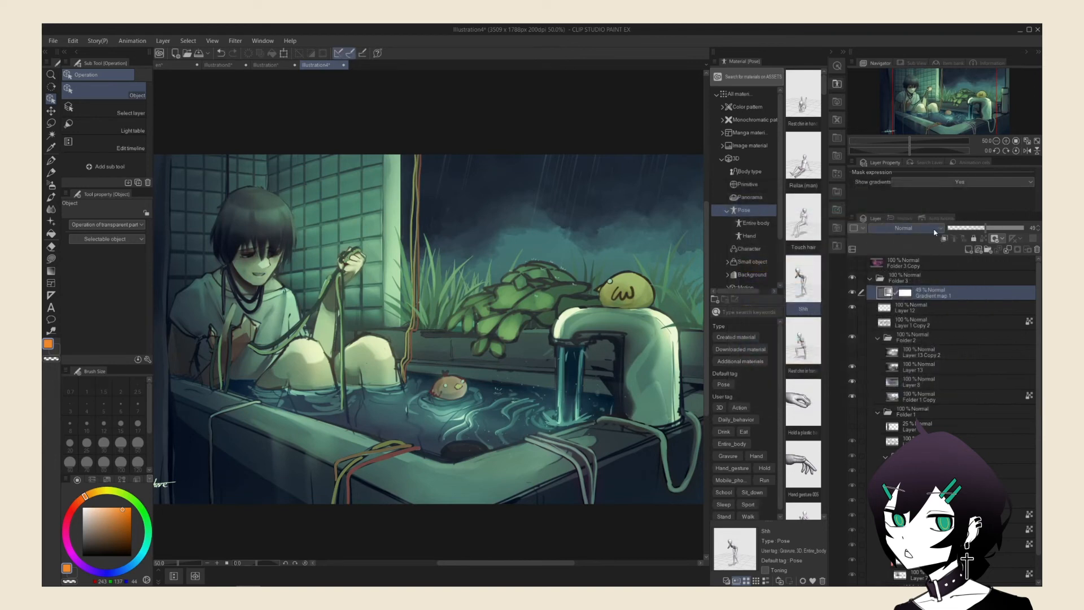
{"action": "left_click", "coordinate": [903, 228]}
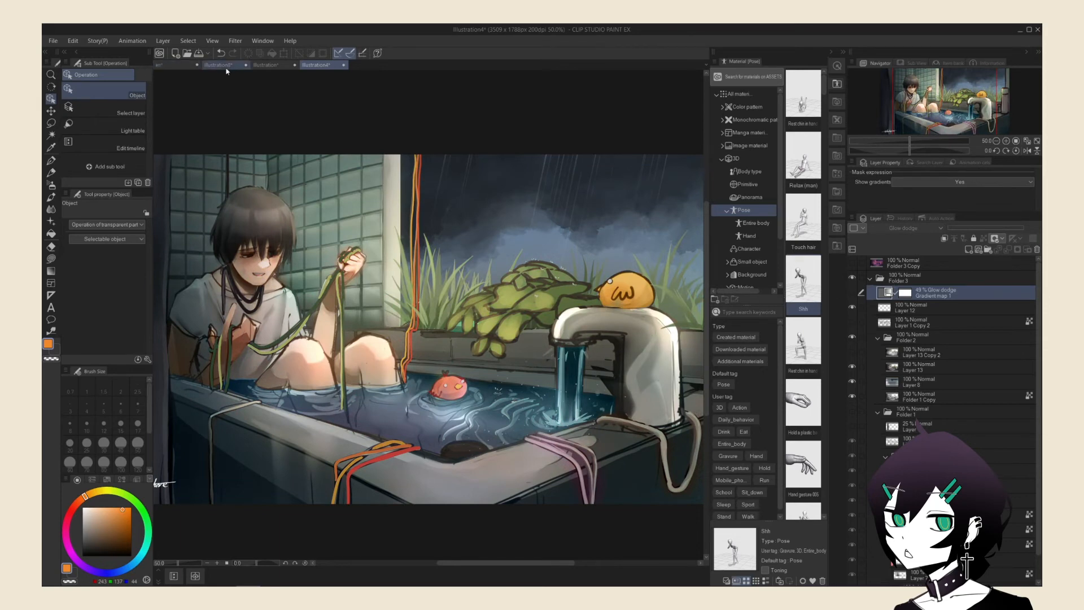
{"action": "left_click", "coordinate": [268, 66]}
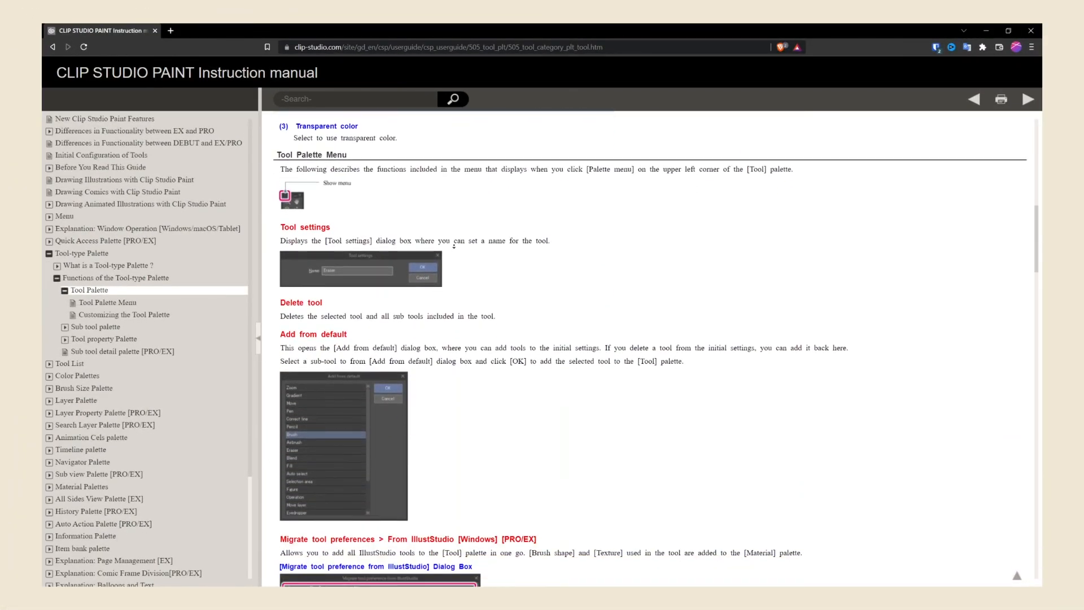
Scroll the Tool Palette manual page down to 'Adding a Tool Group to the Tool Palette'
{"action": "scroll", "scroll_direction": "down", "scroll_amount": 3}
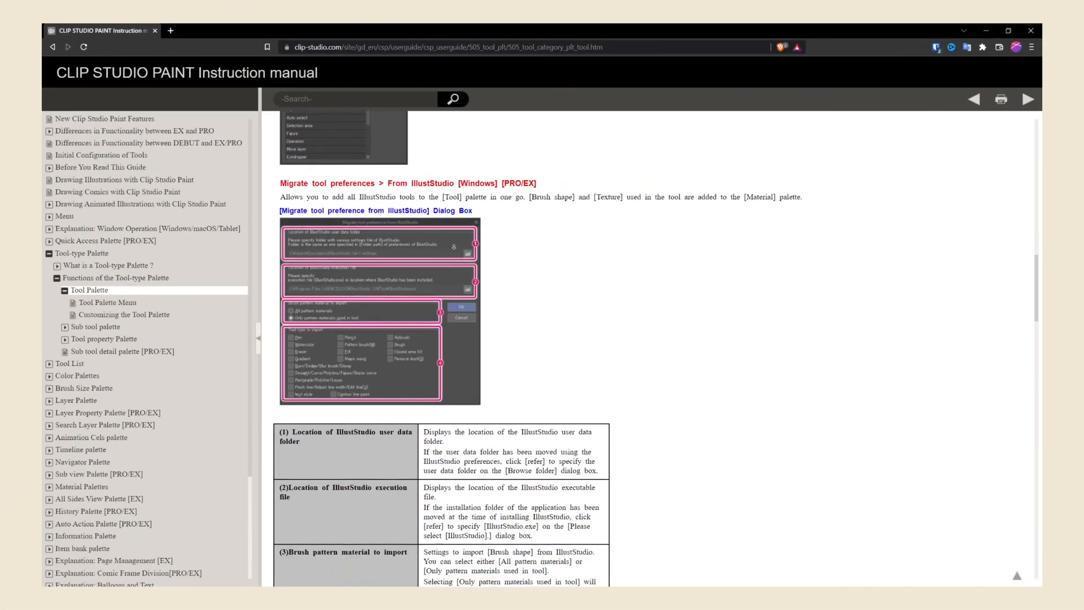
{"action": "scroll", "scroll_direction": "down", "scroll_amount": 3}
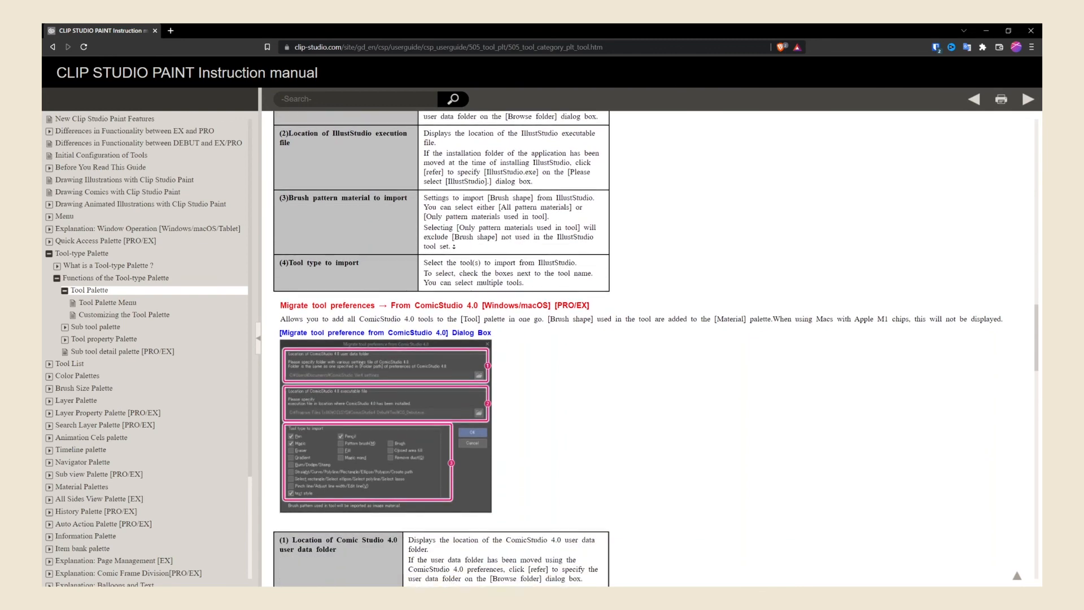
{"action": "scroll", "scroll_direction": "down", "scroll_amount": 3}
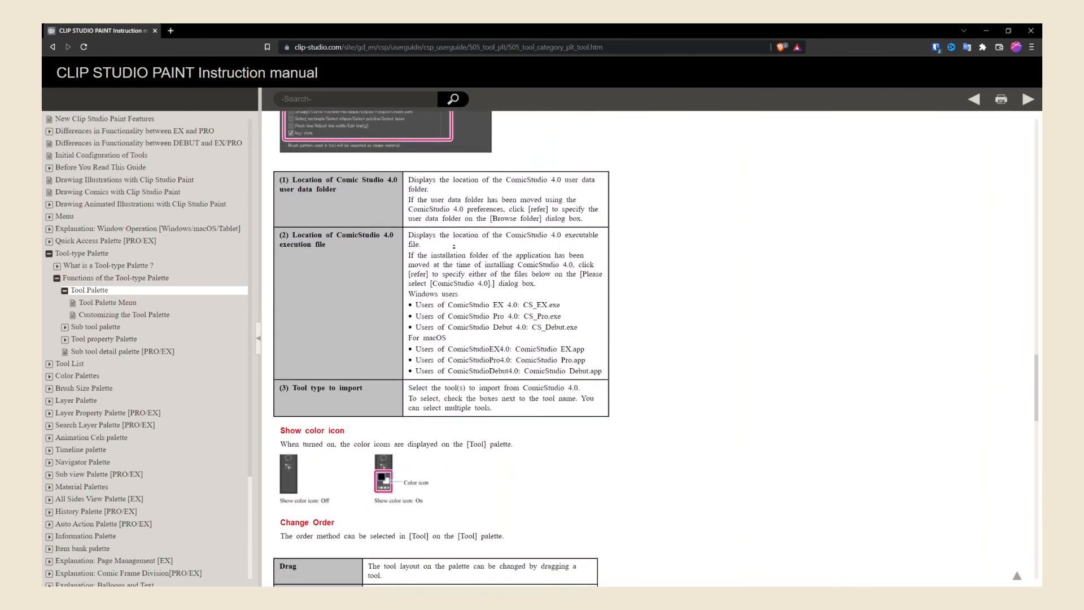
{"action": "scroll", "scroll_direction": "down", "scroll_amount": 3}
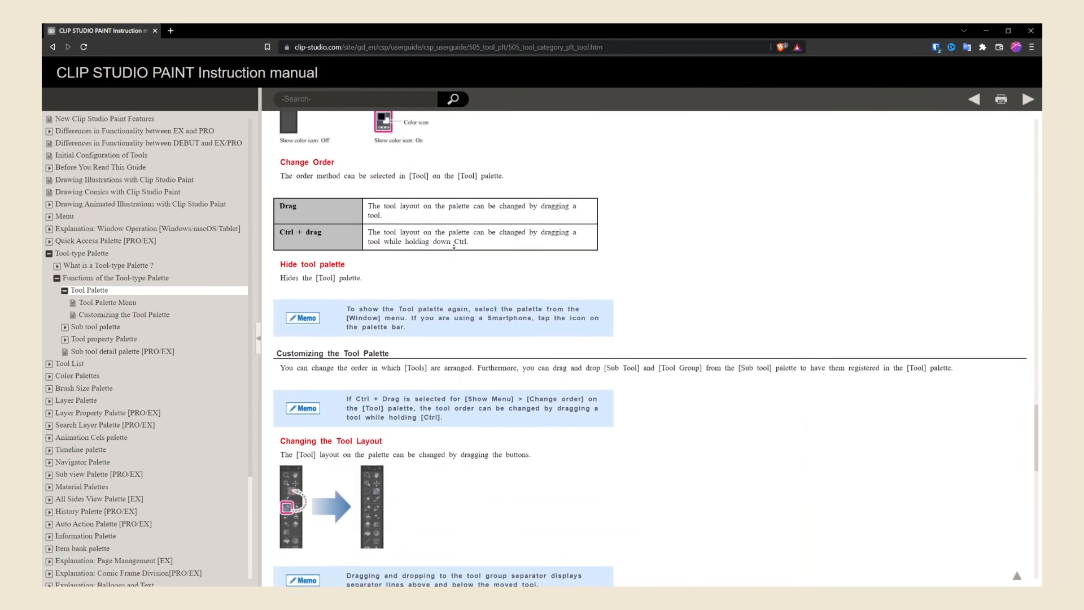
{"action": "scroll", "scroll_direction": "down", "scroll_amount": 3}
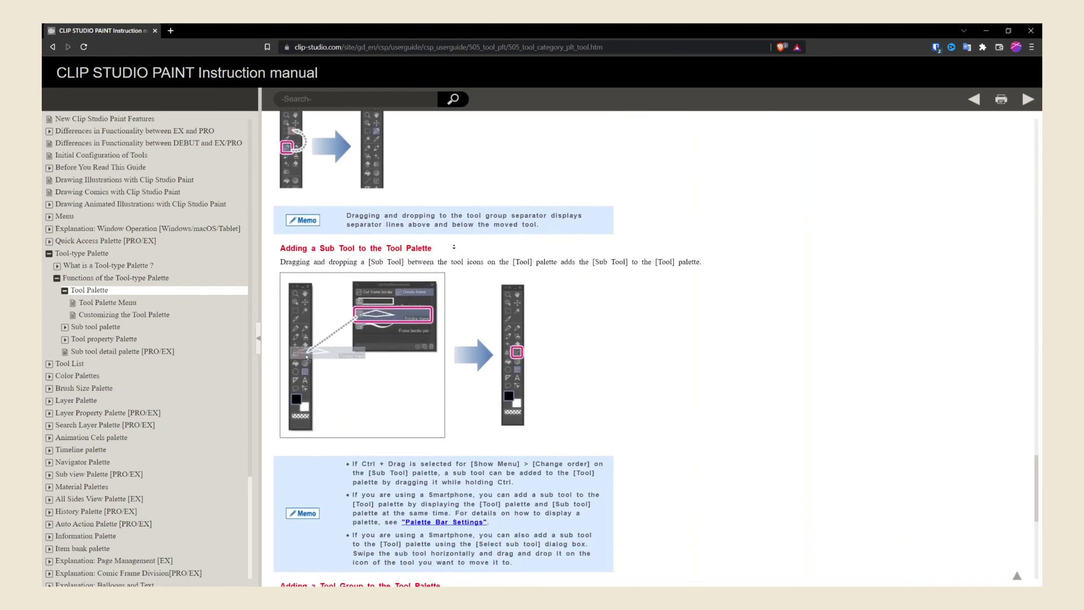
{"action": "scroll", "scroll_direction": "down", "scroll_amount": 3}
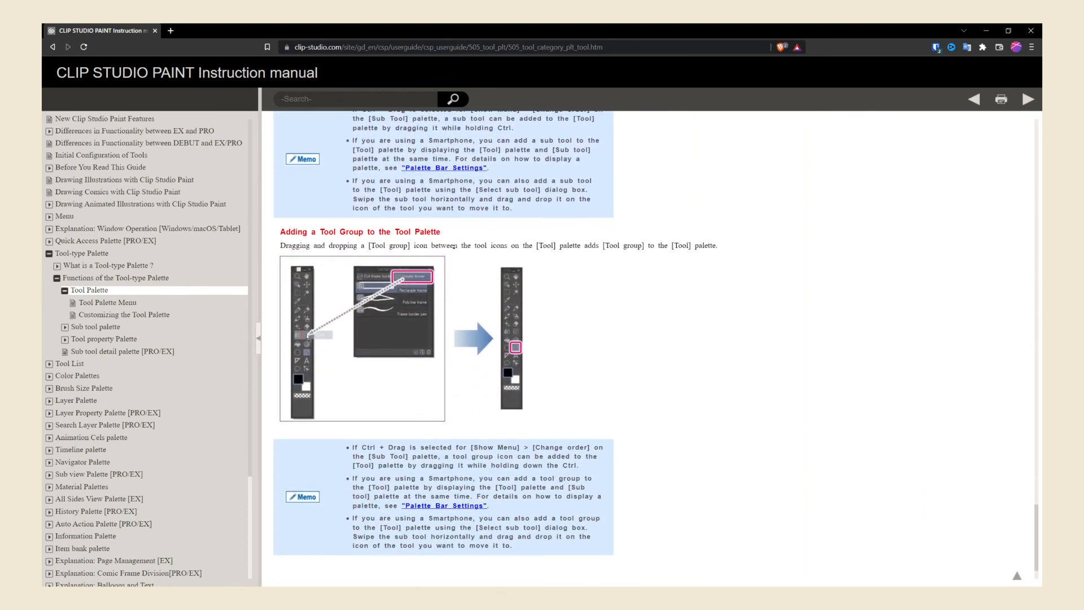